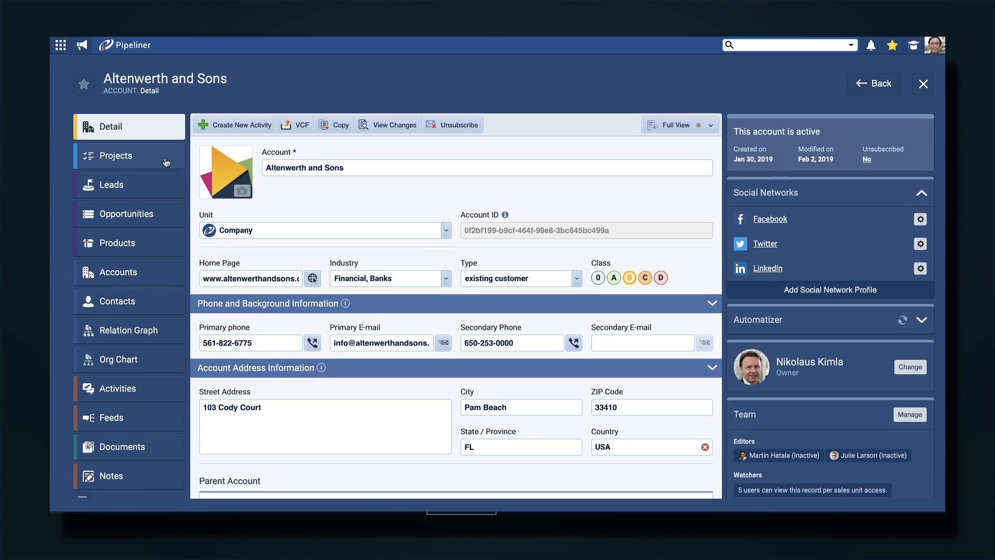
- Start a new project from the Projects list, reaching the project type choice
{"action": "left_click", "coordinate": [116, 156]}
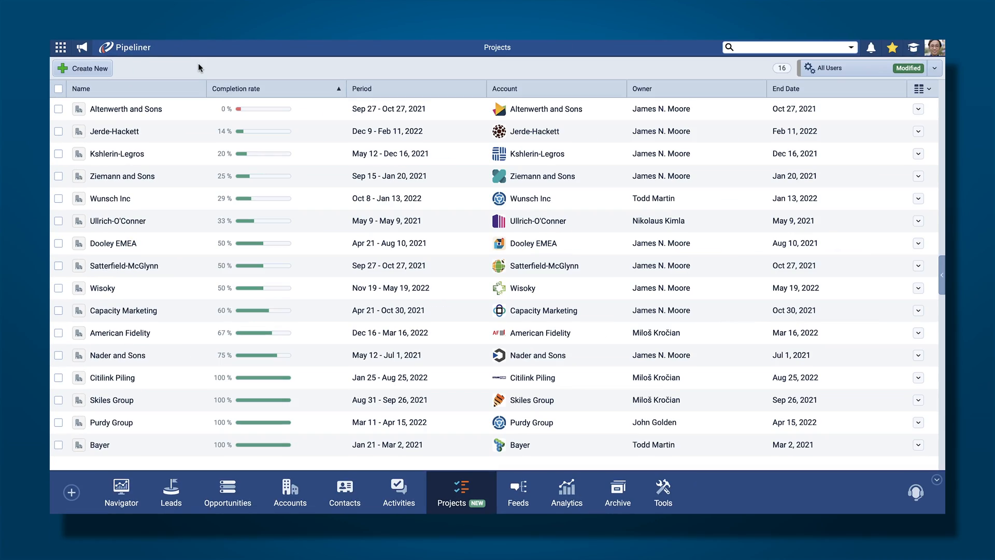
{"action": "left_click", "coordinate": [82, 68]}
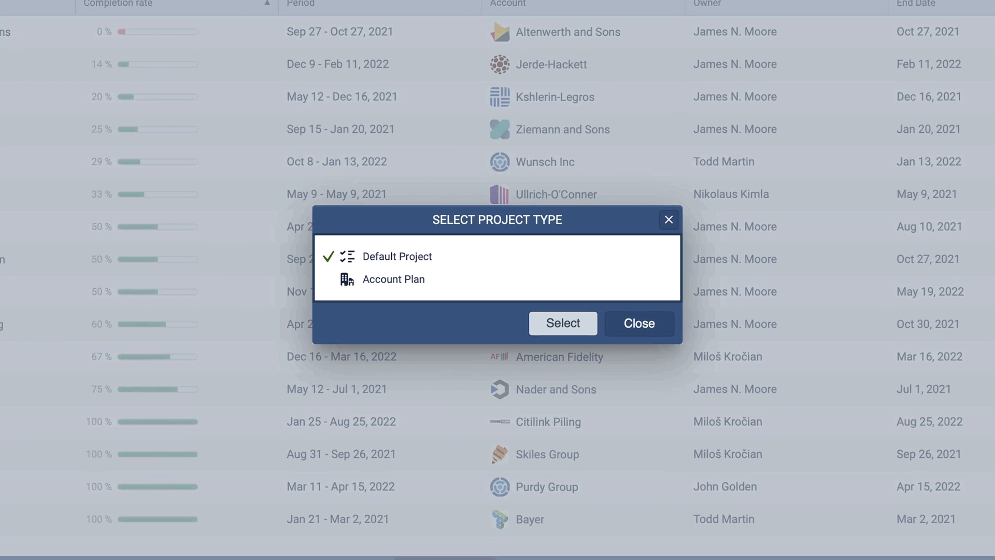
{"action": "mouse_move", "coordinate": [417, 286]}
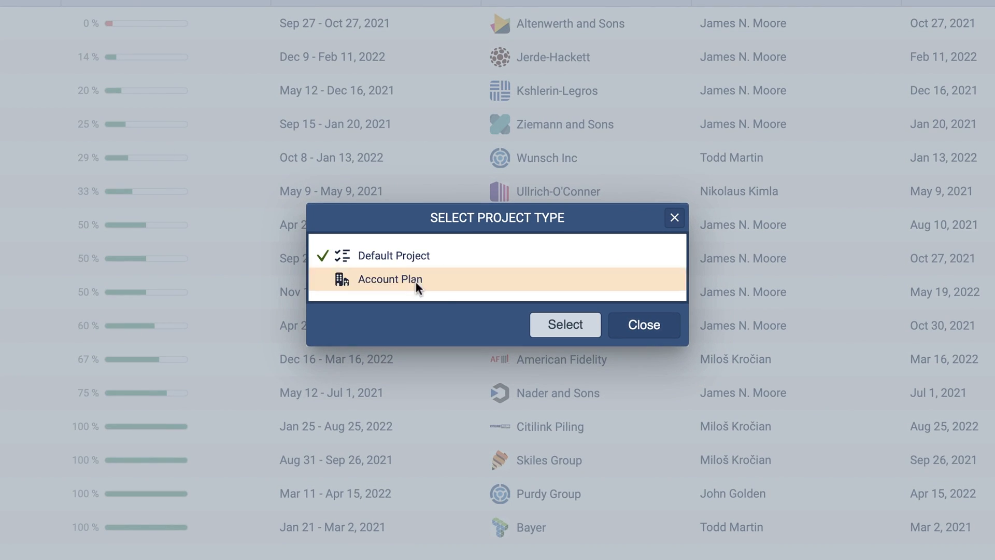
- Choose the Account Plan type and enter 'Name' in the new project's name field
{"action": "left_click", "coordinate": [565, 325]}
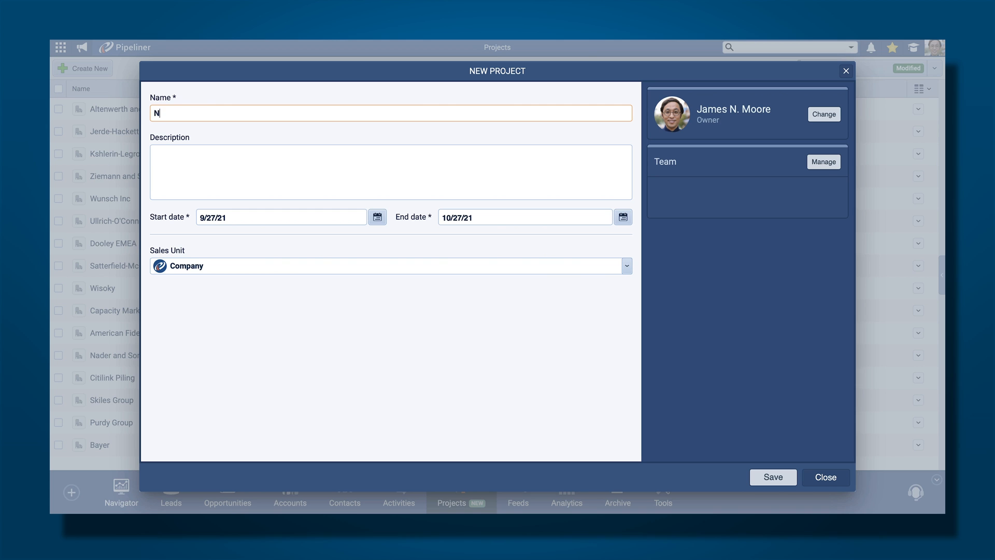
{"action": "type", "text": "ame"}
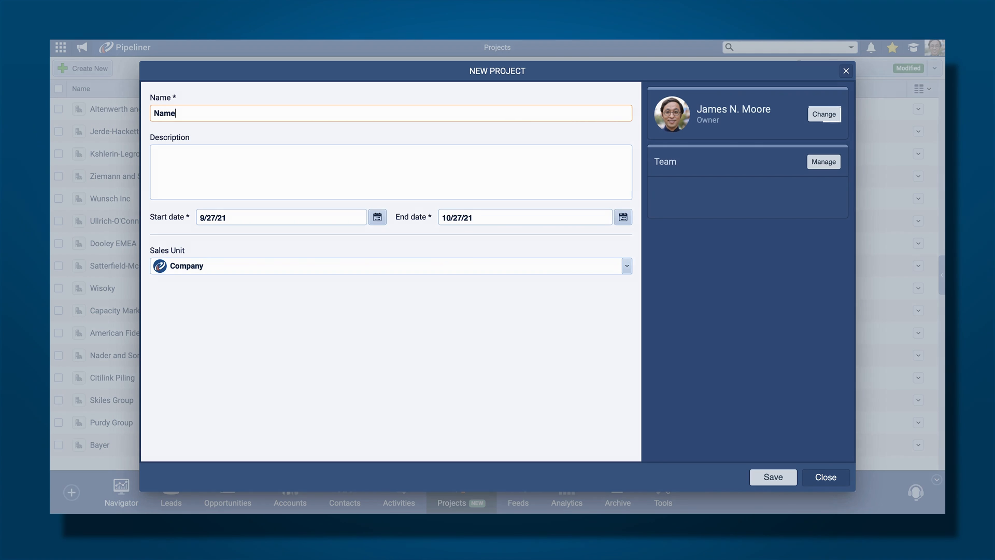
{"action": "mouse_move", "coordinate": [795, 180]}
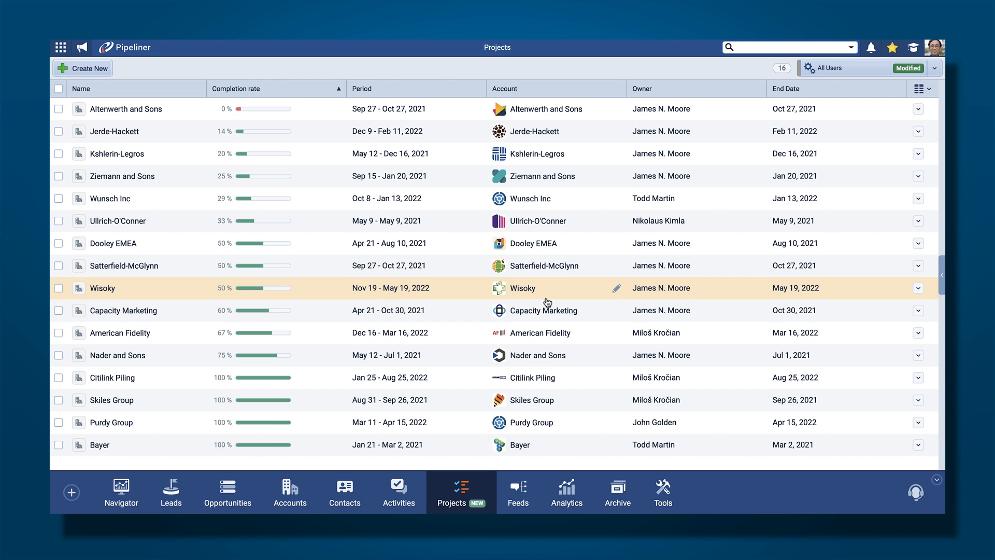
{"action": "mouse_move", "coordinate": [596, 112]}
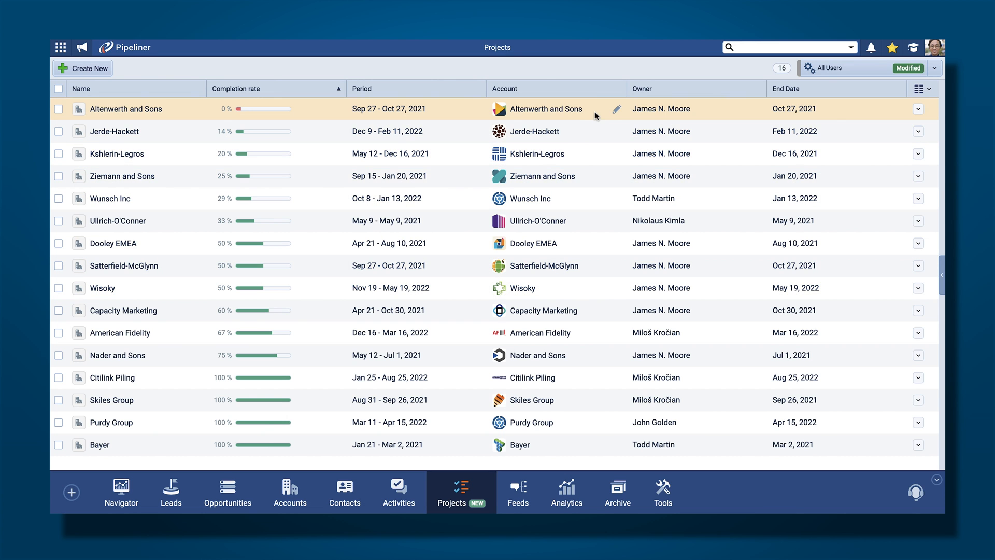
- Select the Altenwerth and Sons row and show its project summary with status and objectives
{"action": "left_click", "coordinate": [58, 109]}
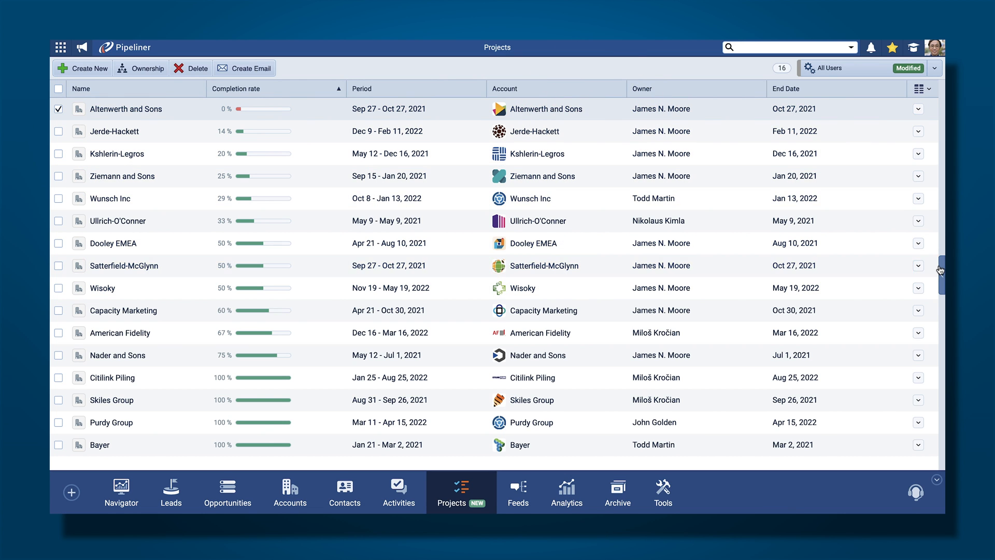
{"action": "left_click", "coordinate": [125, 109]}
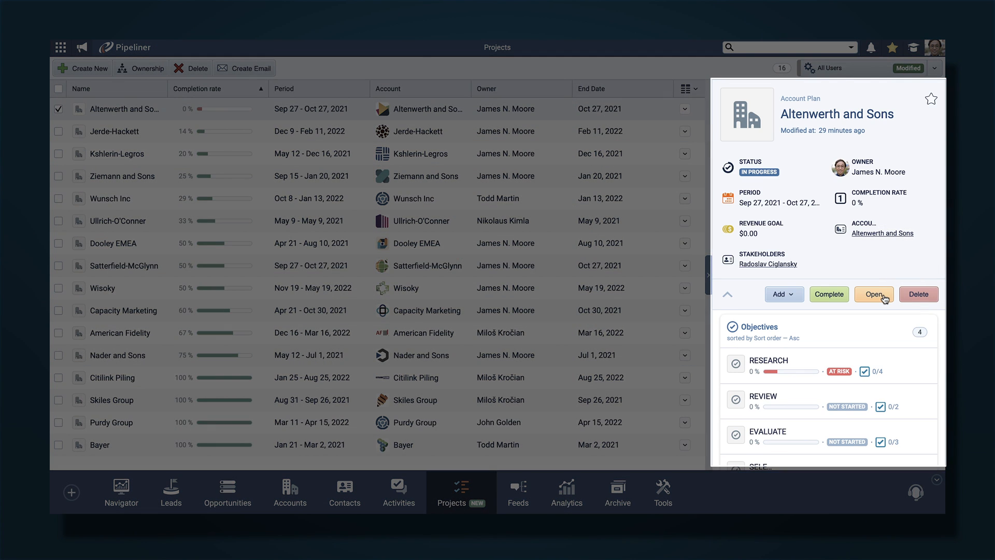
- Show the full Altenwerth and Sons project record and request to mark it completed
{"action": "left_click", "coordinate": [875, 294]}
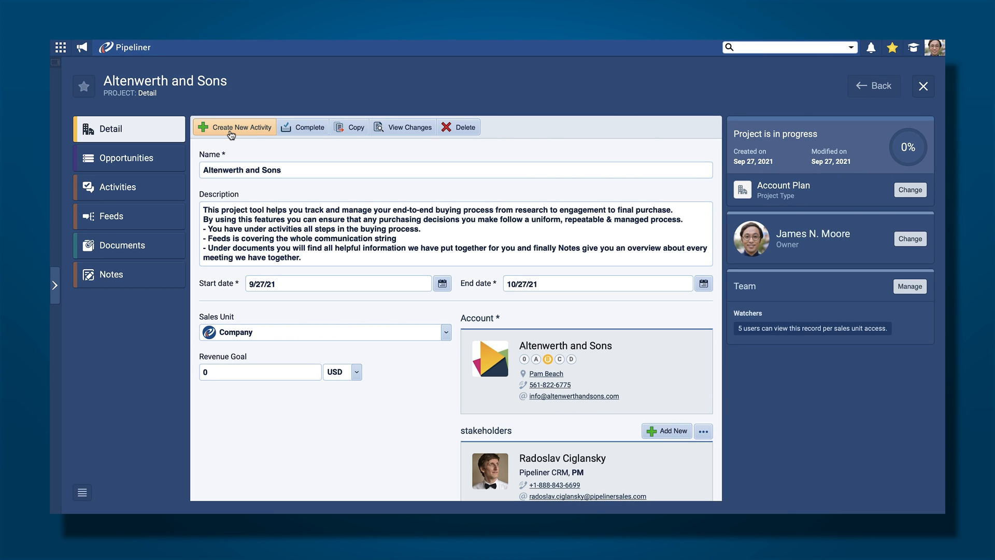
{"action": "mouse_move", "coordinate": [265, 132]}
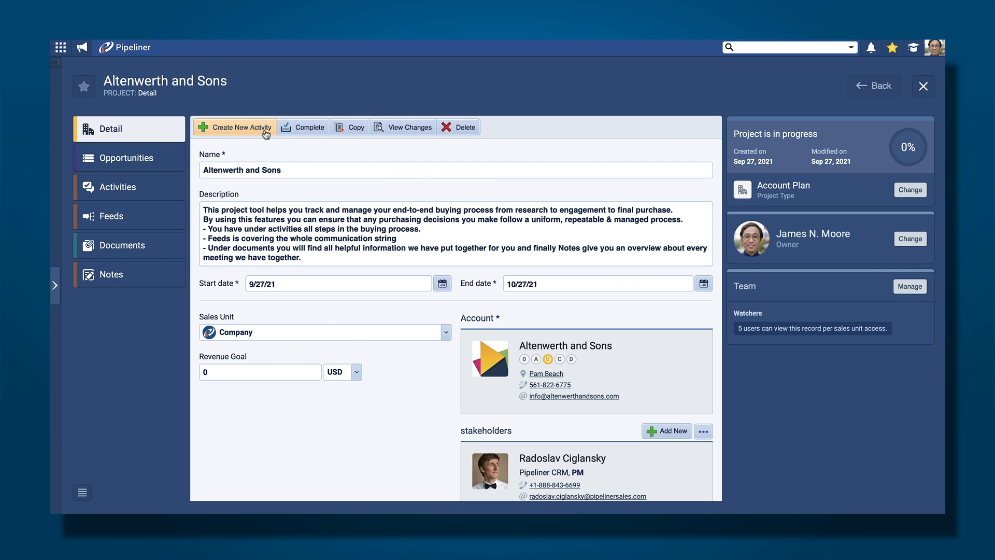
{"action": "left_click", "coordinate": [309, 126]}
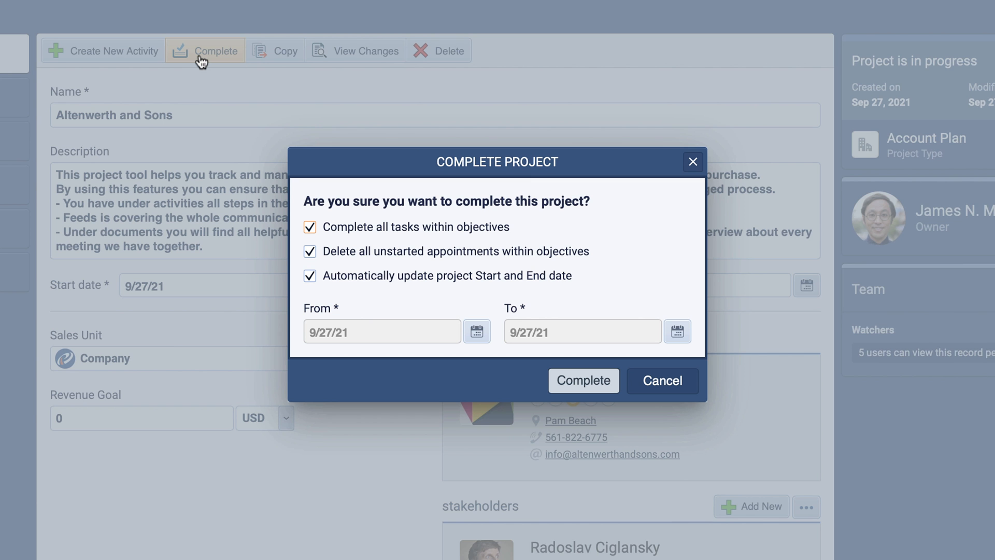
- Cancel the completion, keeping the project in progress, and view its activities list
{"action": "left_click", "coordinate": [583, 380]}
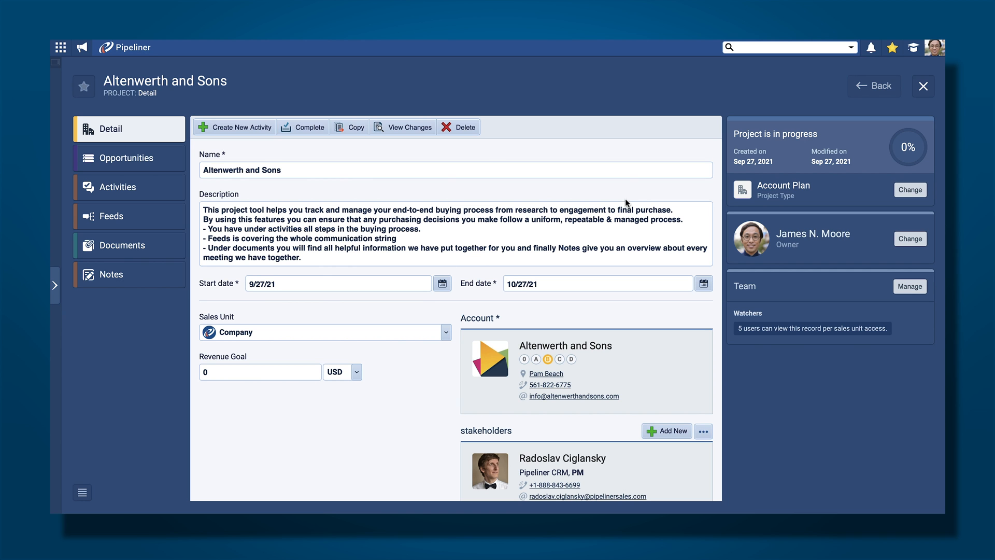
{"action": "left_click", "coordinate": [355, 126]}
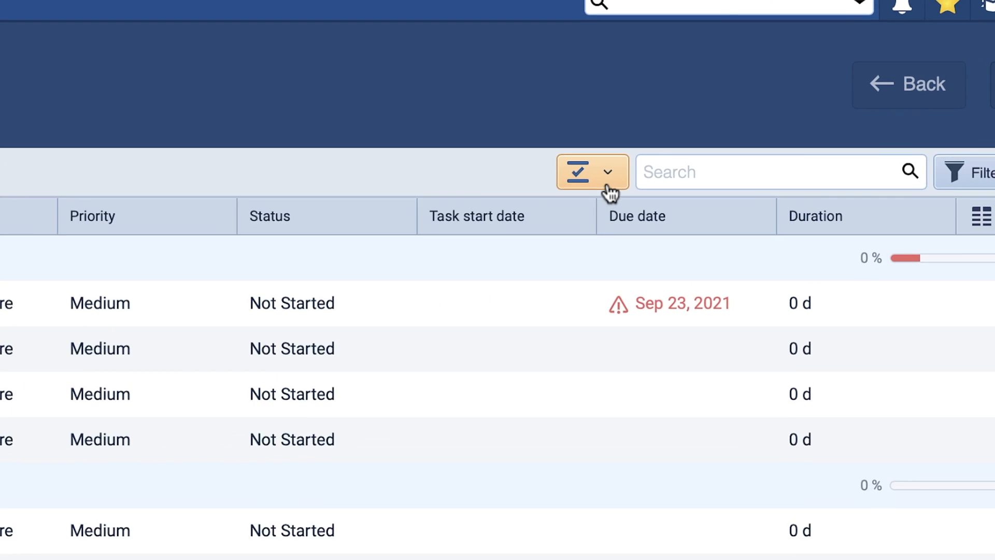
- Show the activities view choices: Objective, Gantt Chart, Calendar, Task Board and List
{"action": "left_click", "coordinate": [607, 171]}
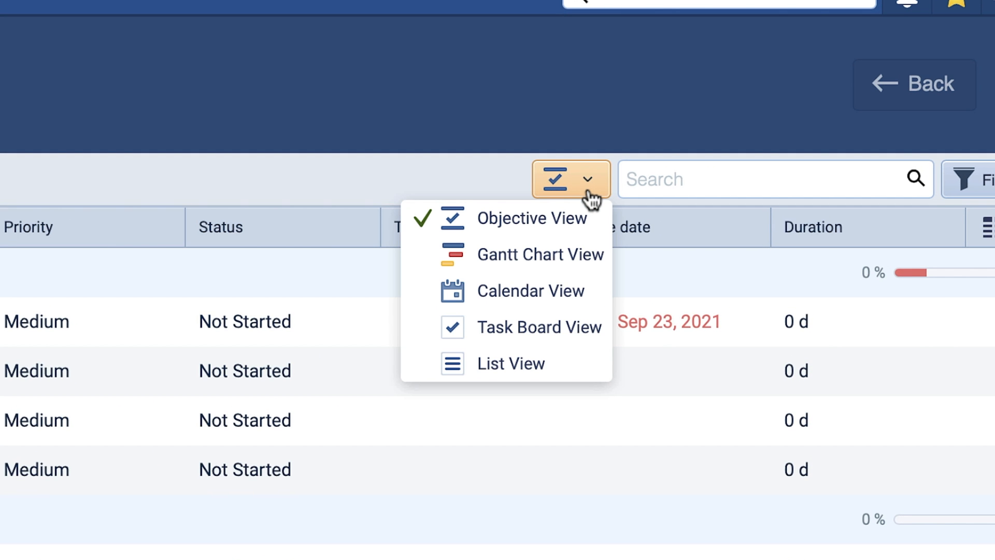